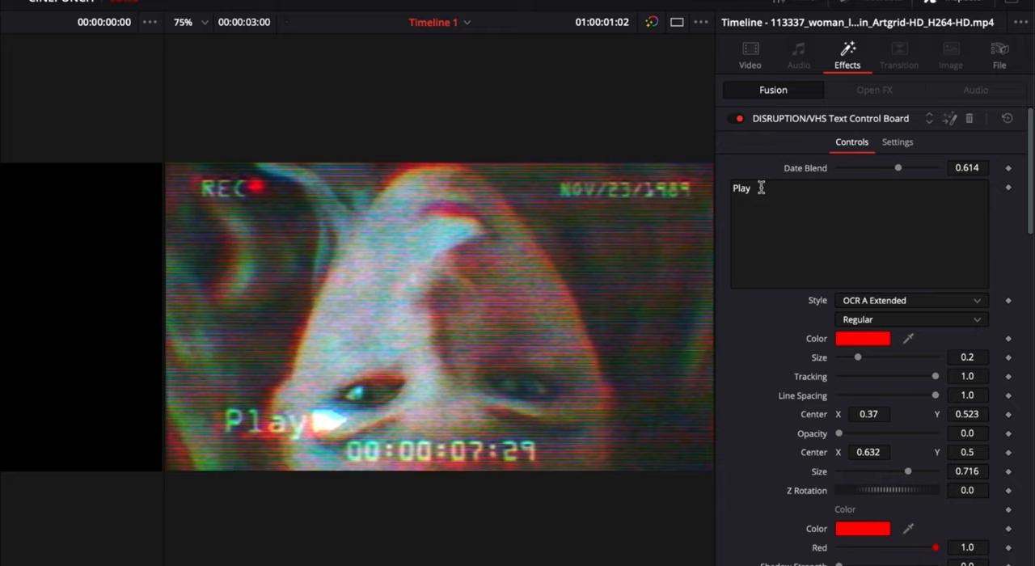
{"action": "scroll", "scroll_direction": "down", "scroll_amount": 3}
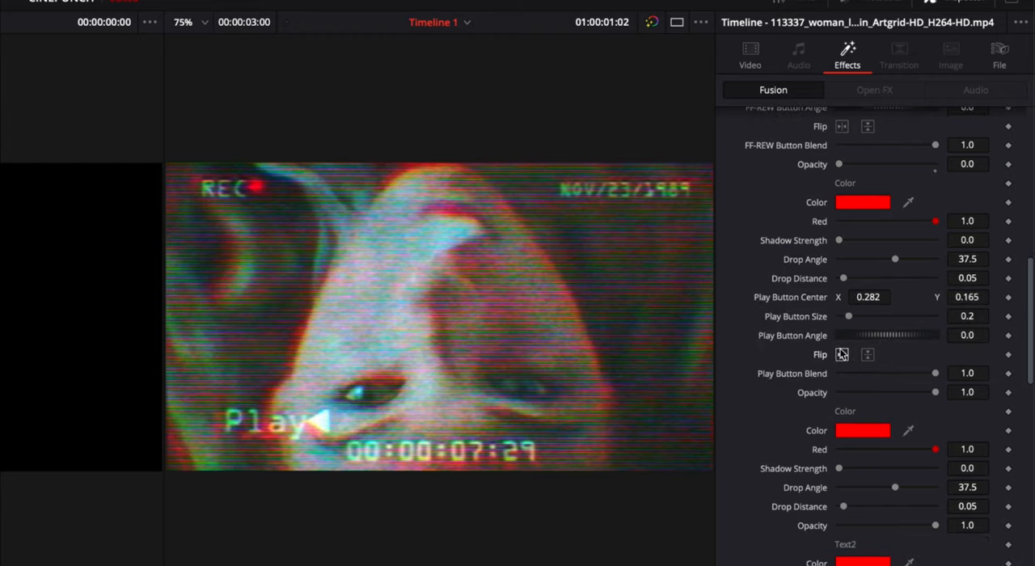